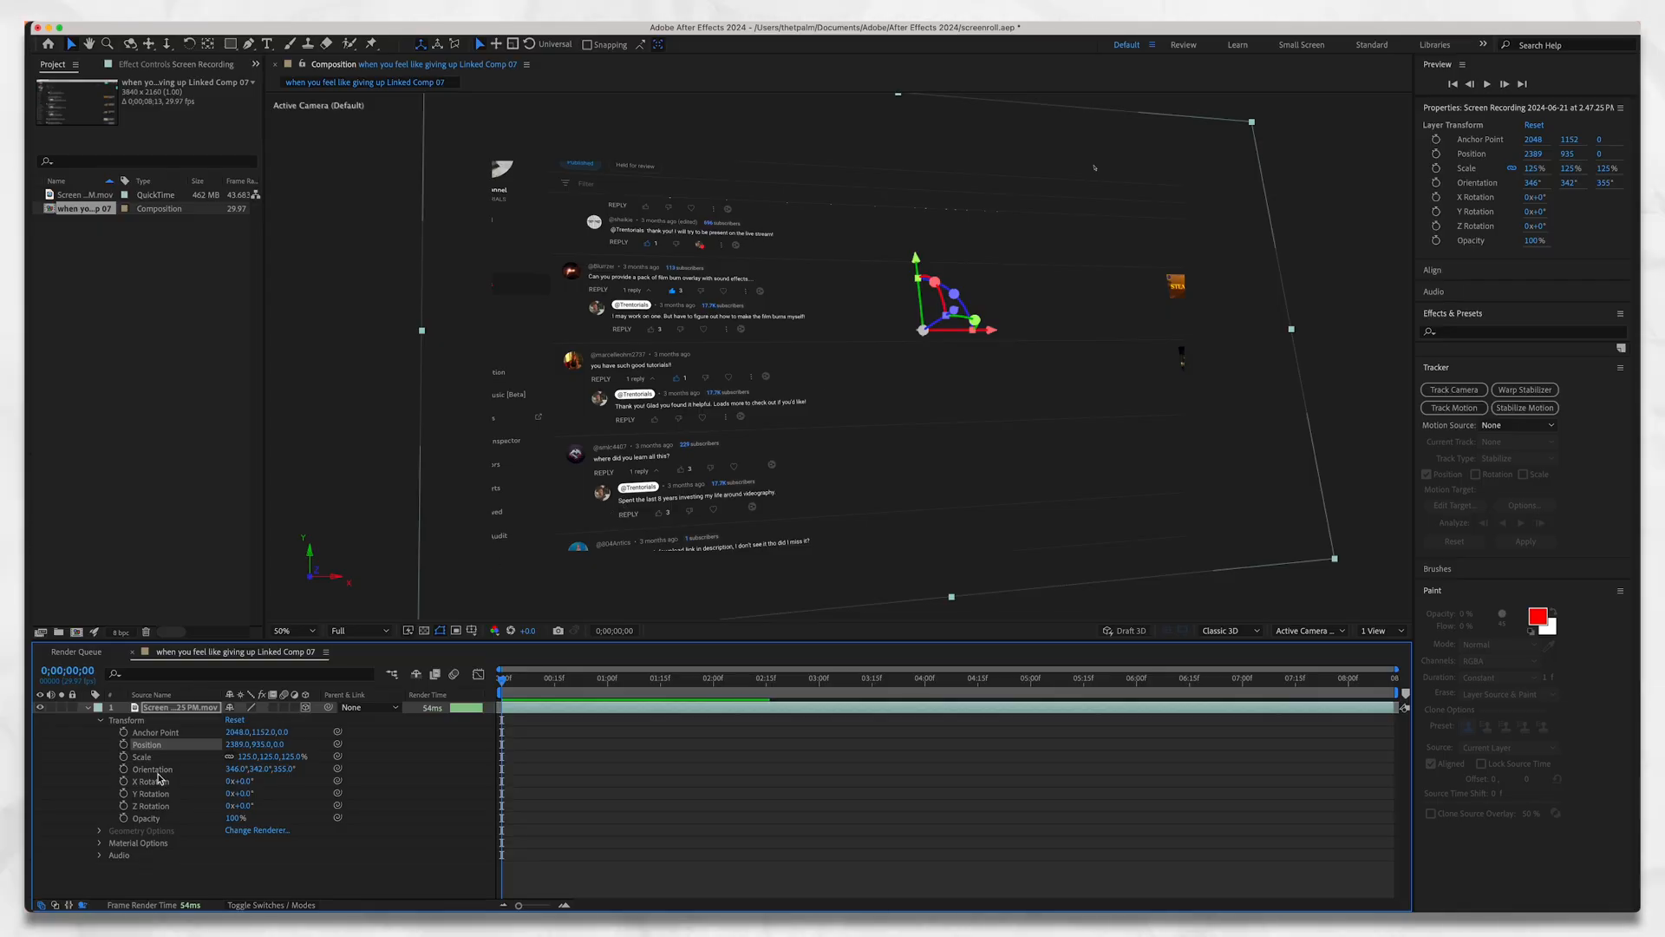
Enable Scale keyframing and set keyframes at the start and around one second.
click(140, 756)
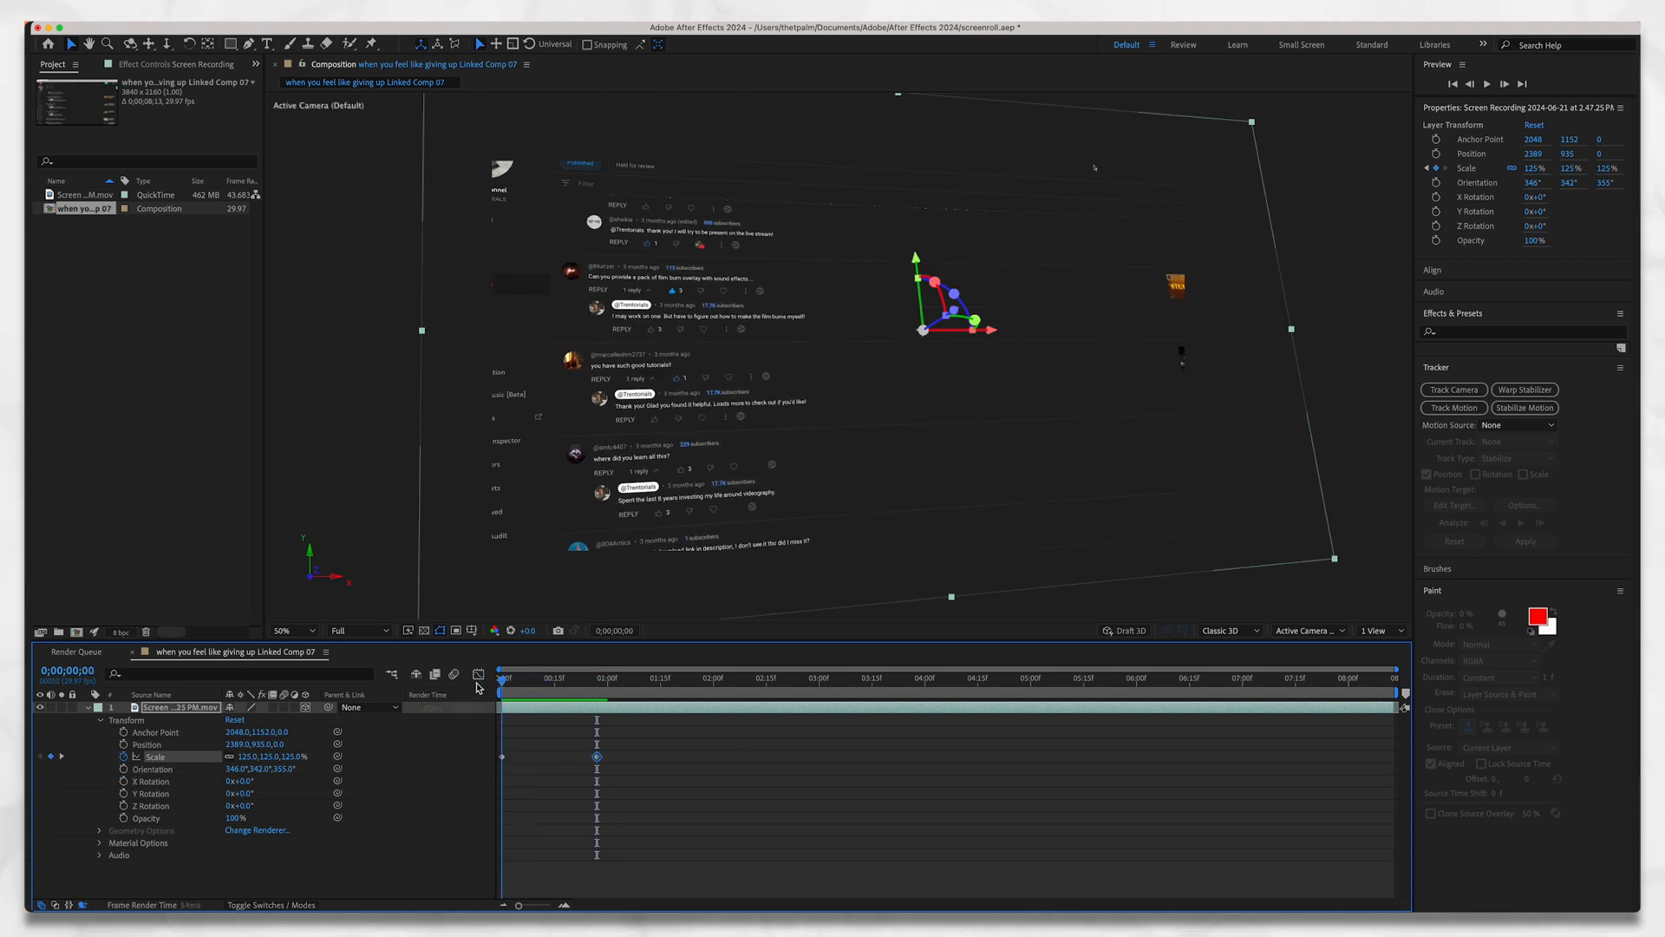
click(600, 676)
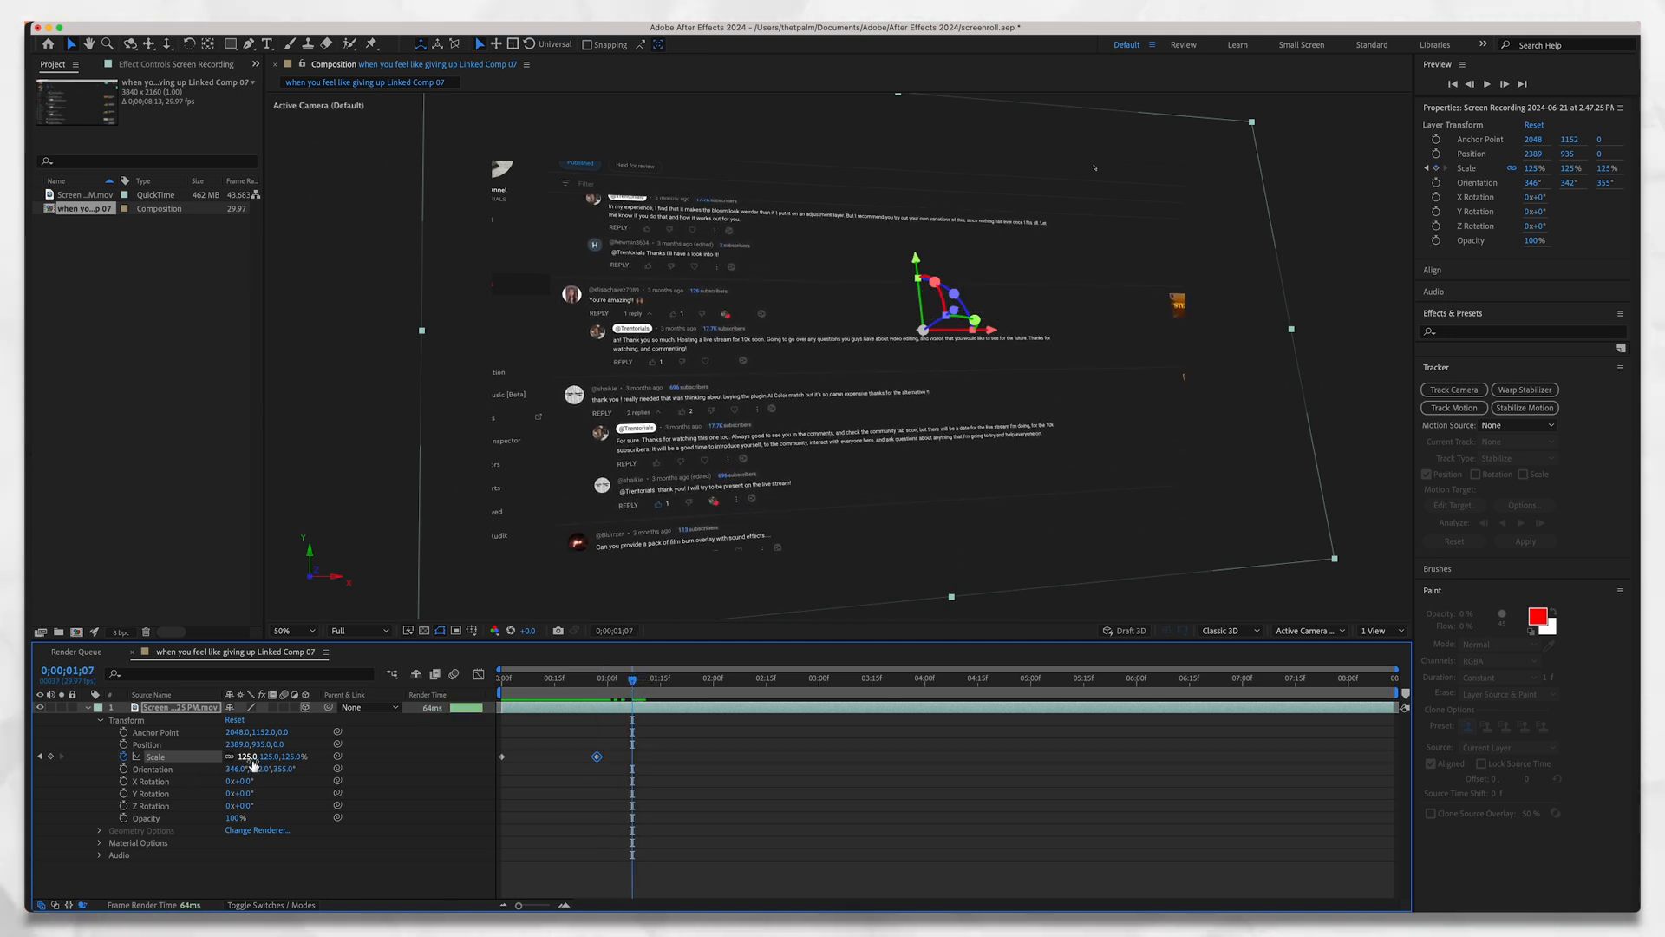
Enter a new Scale value just past one second to create a third zoom keyframe.
double_click(248, 756)
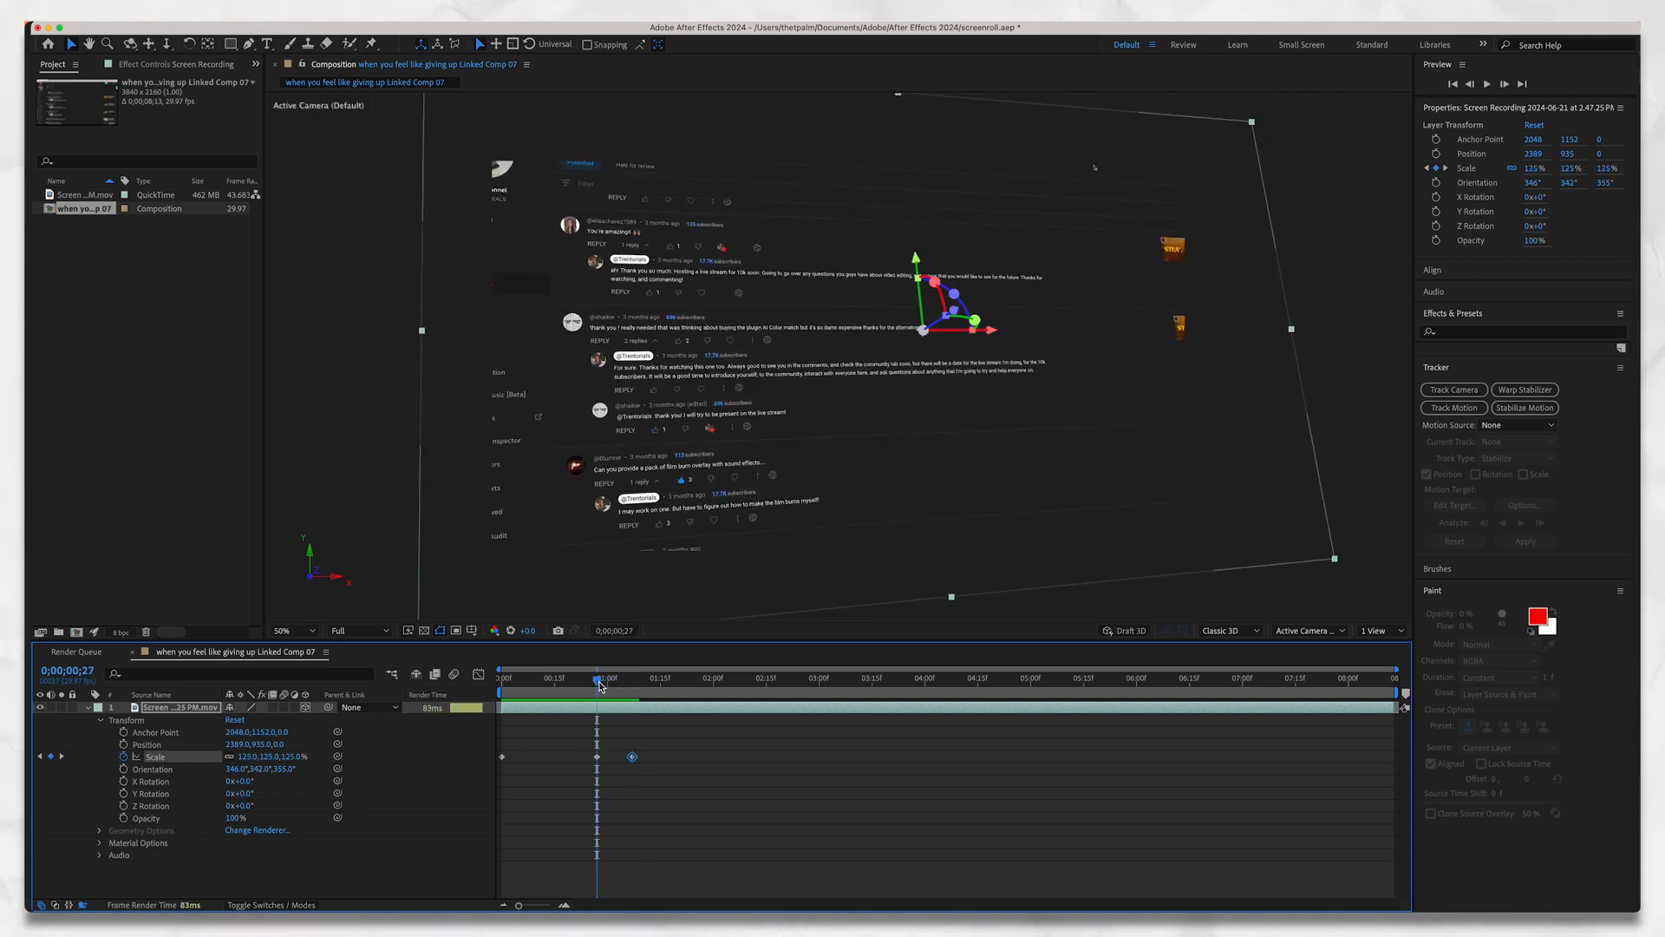
Keyframe Position alongside the 148% Scale push-in and apply Easy Ease via Keyframe Assistant.
click(146, 744)
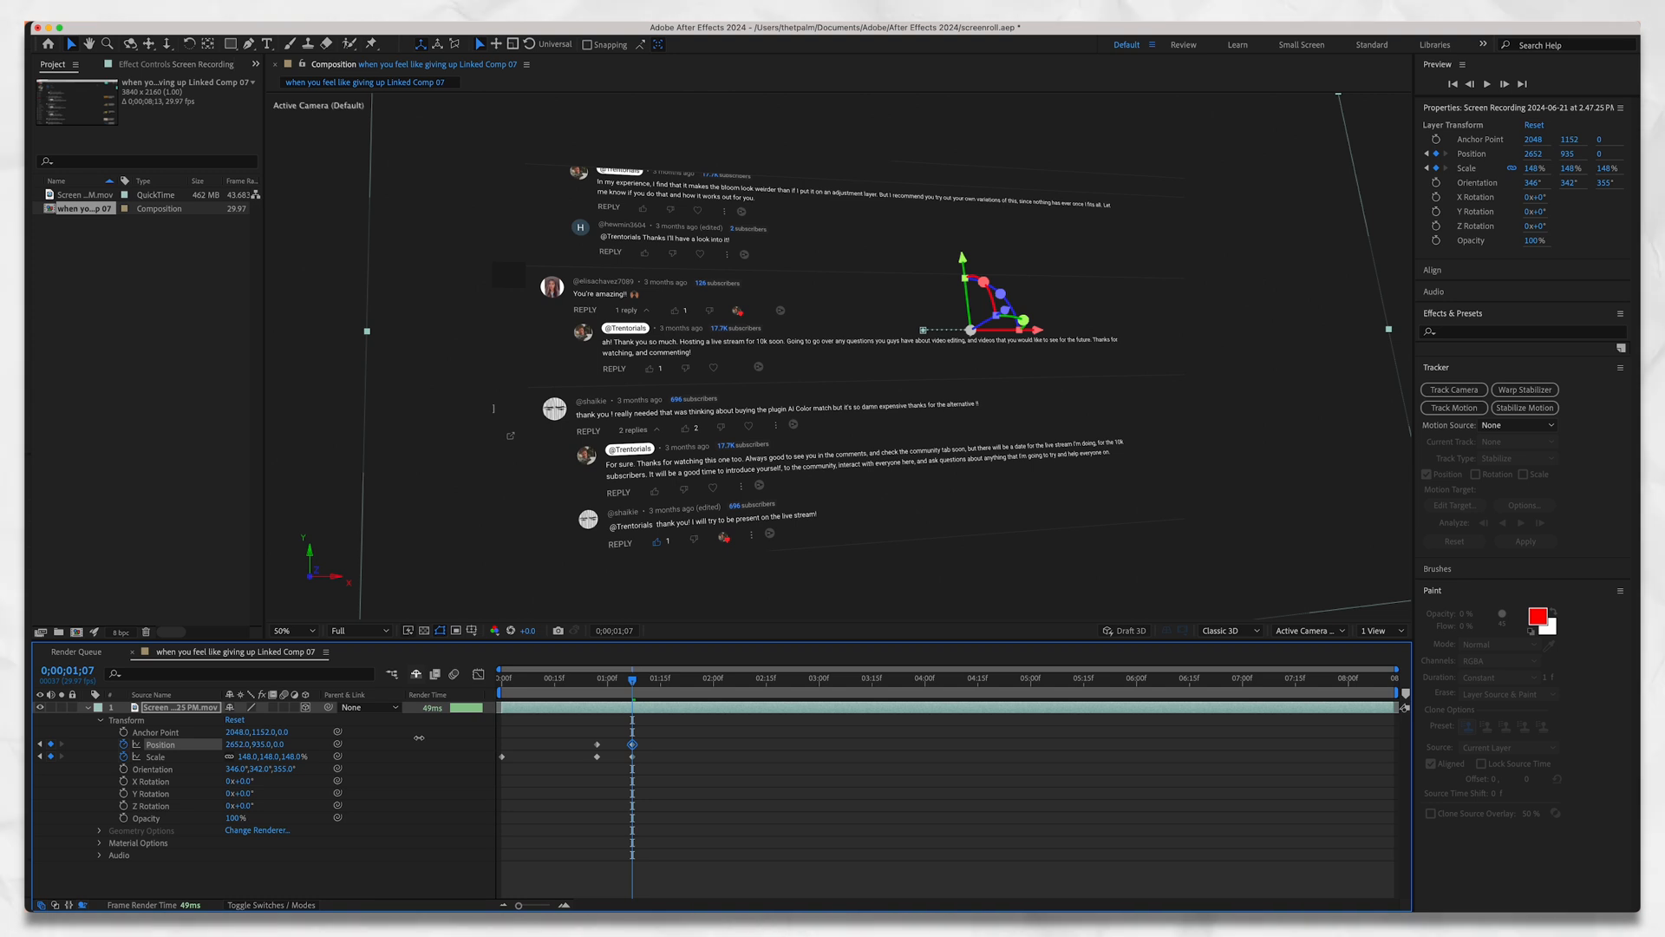
right_click(595, 757)
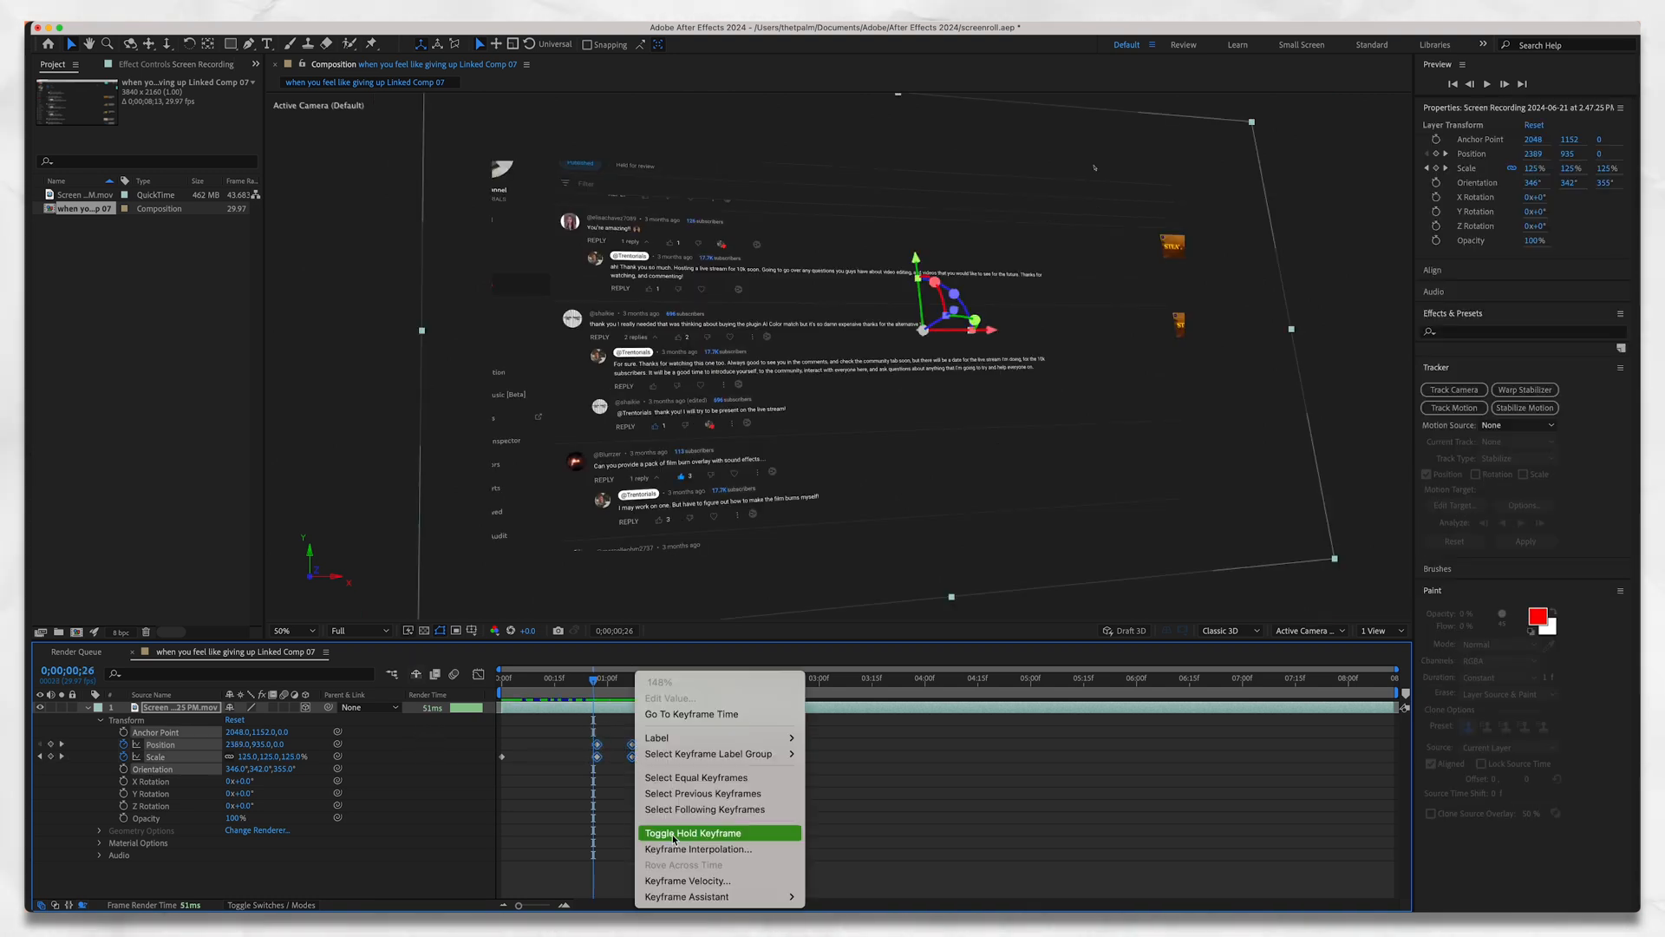
click(692, 833)
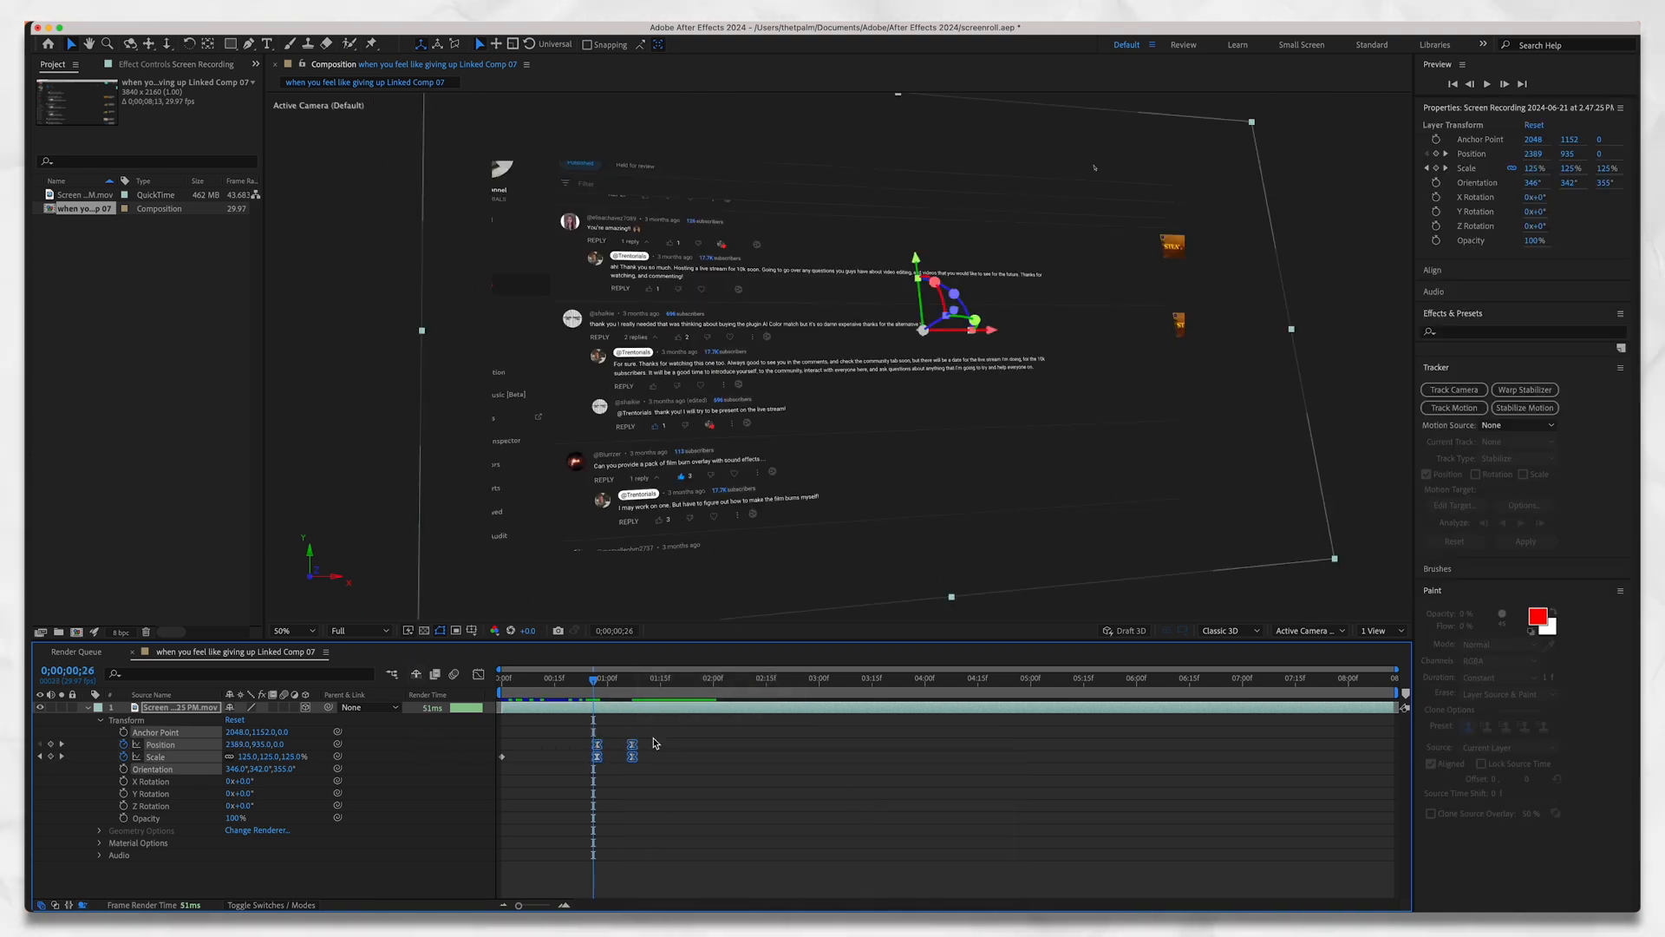